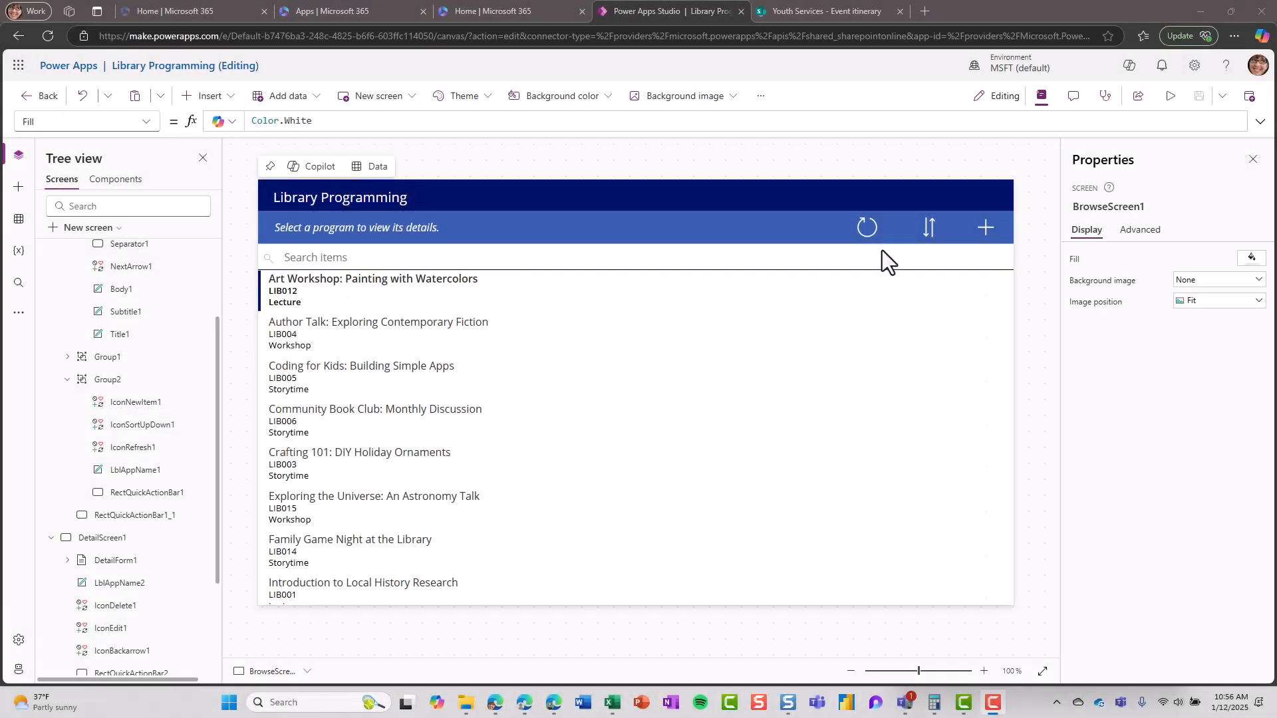
pyautogui.moveTo(981, 210)
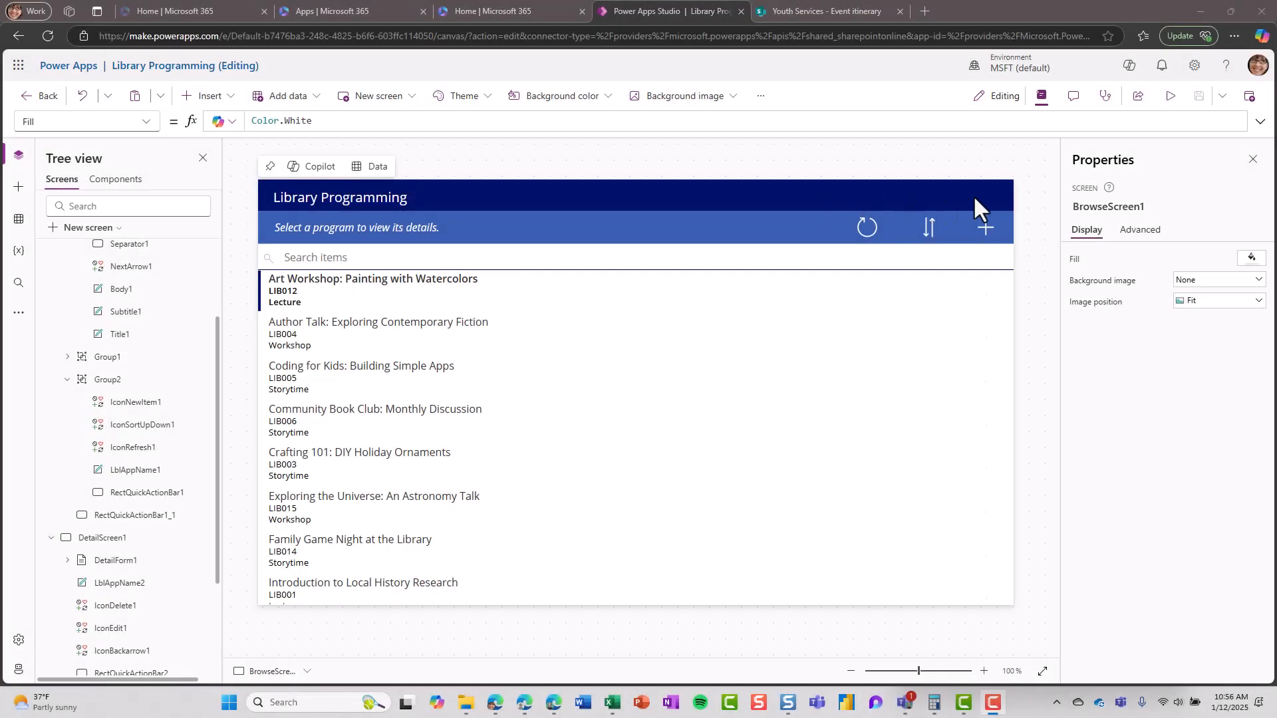
pyautogui.moveTo(940, 205)
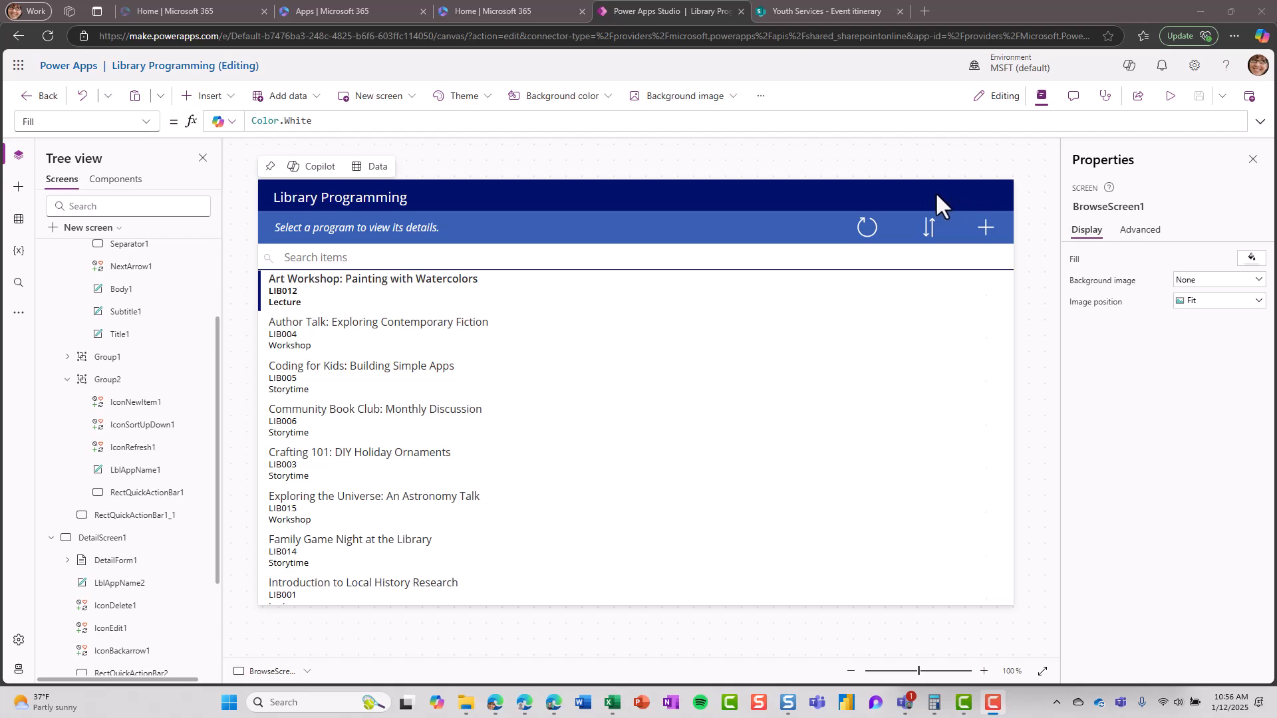
pyautogui.moveTo(971, 200)
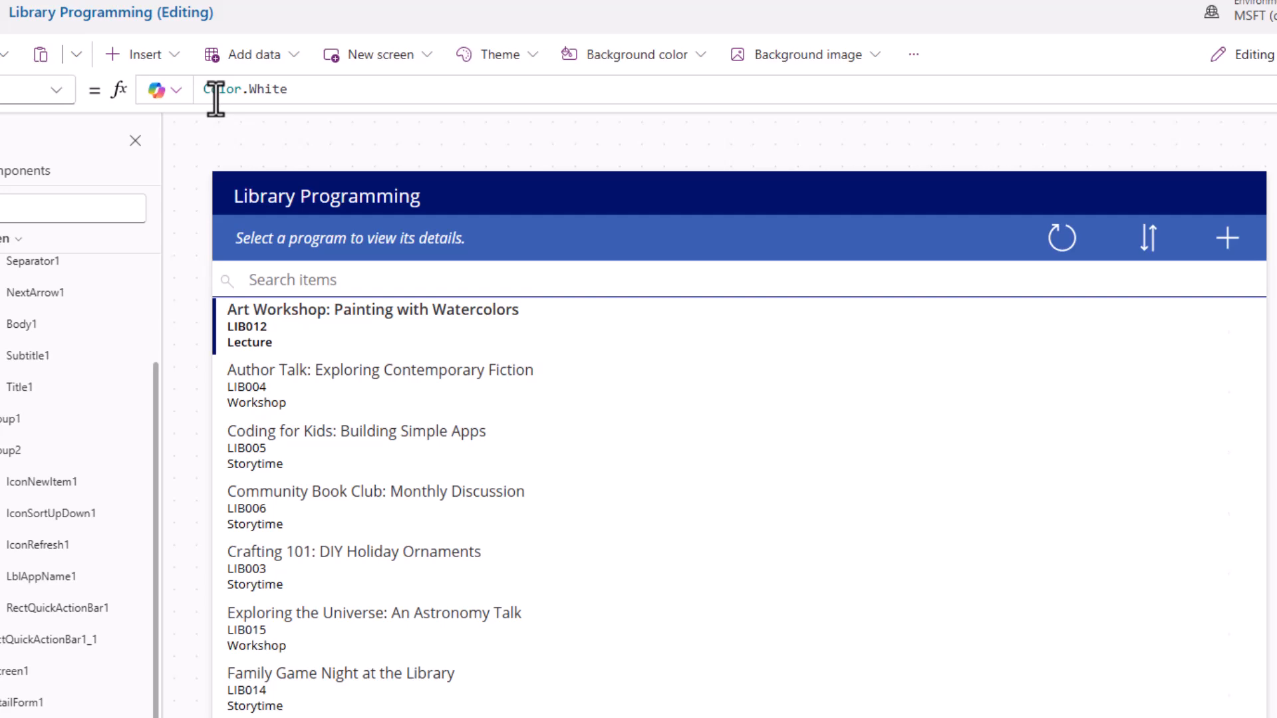
# Step: Add the Office 365 Users connector with its existing connection via Add data, searching 'office 365'
pyautogui.click(249, 54)
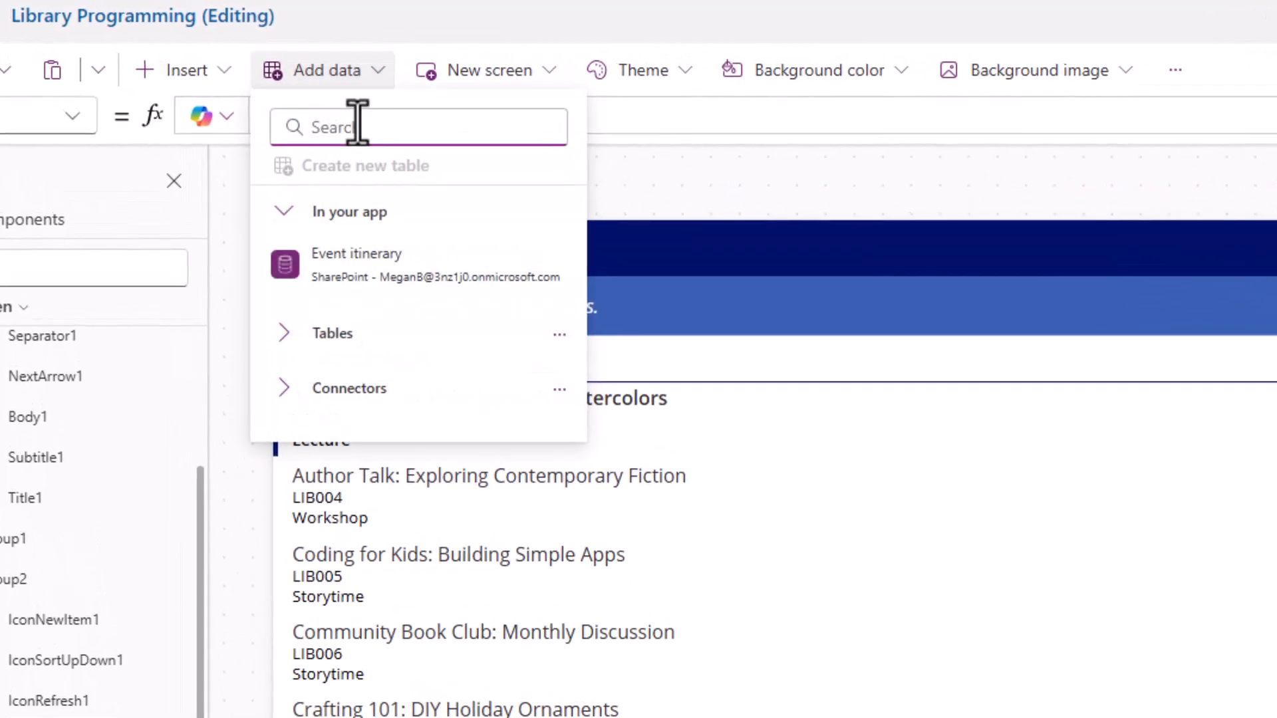
pyautogui.write('office 365')
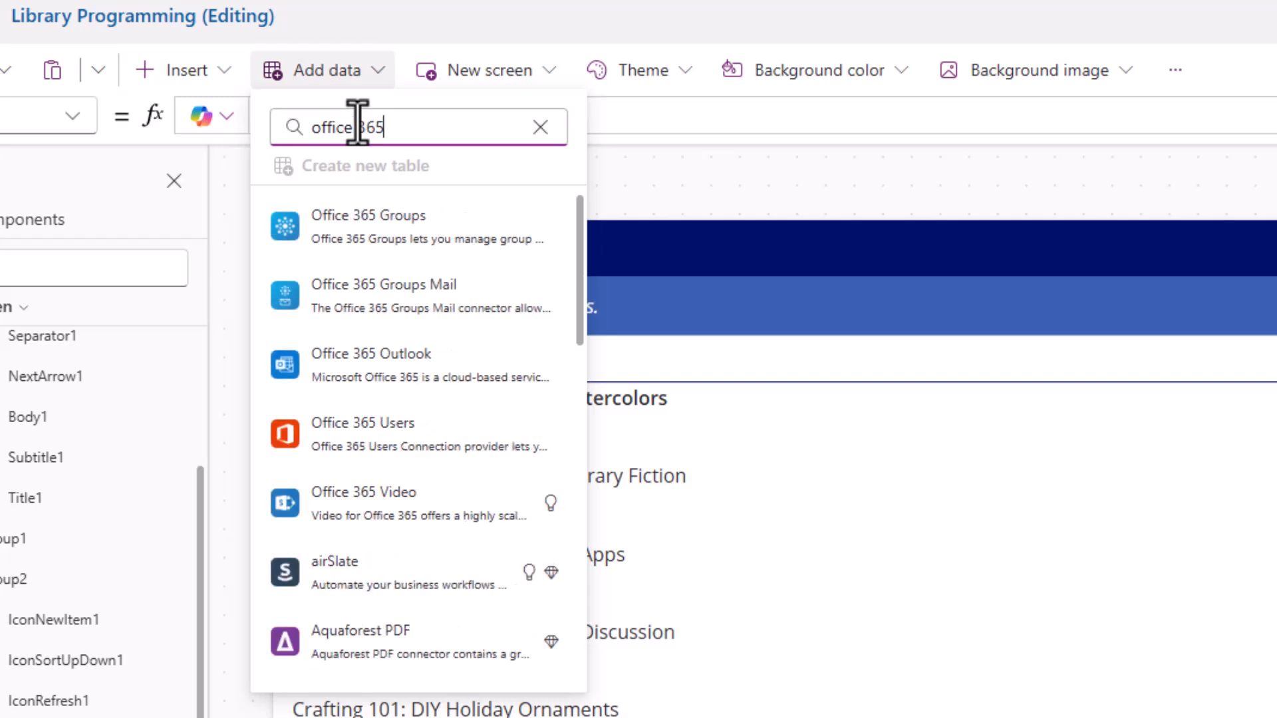
pyautogui.moveTo(407, 431)
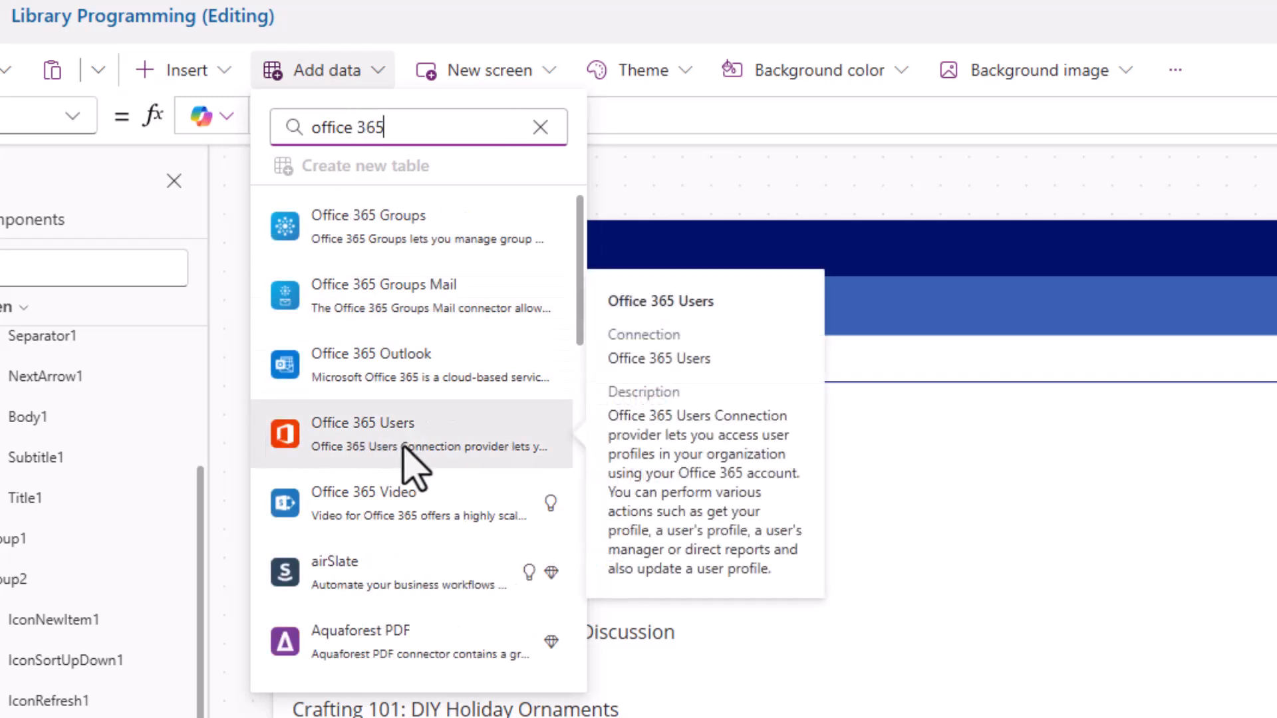
pyautogui.click(363, 422)
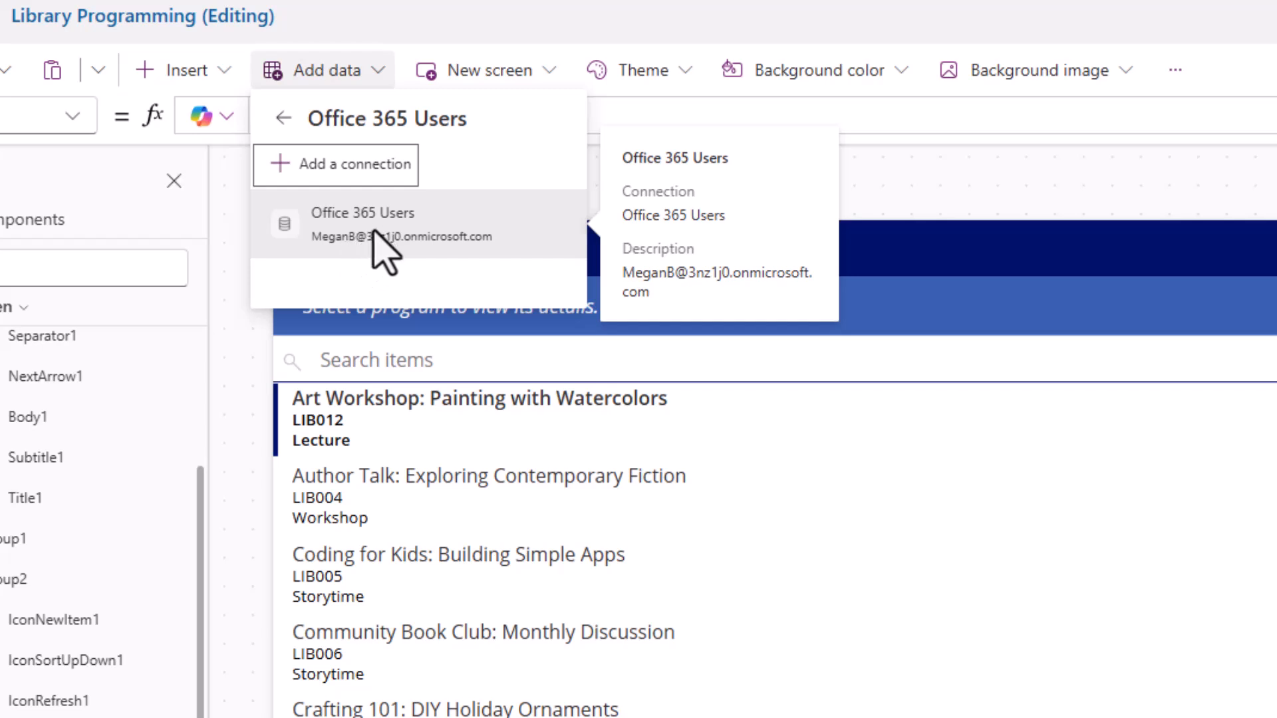
pyautogui.click(362, 223)
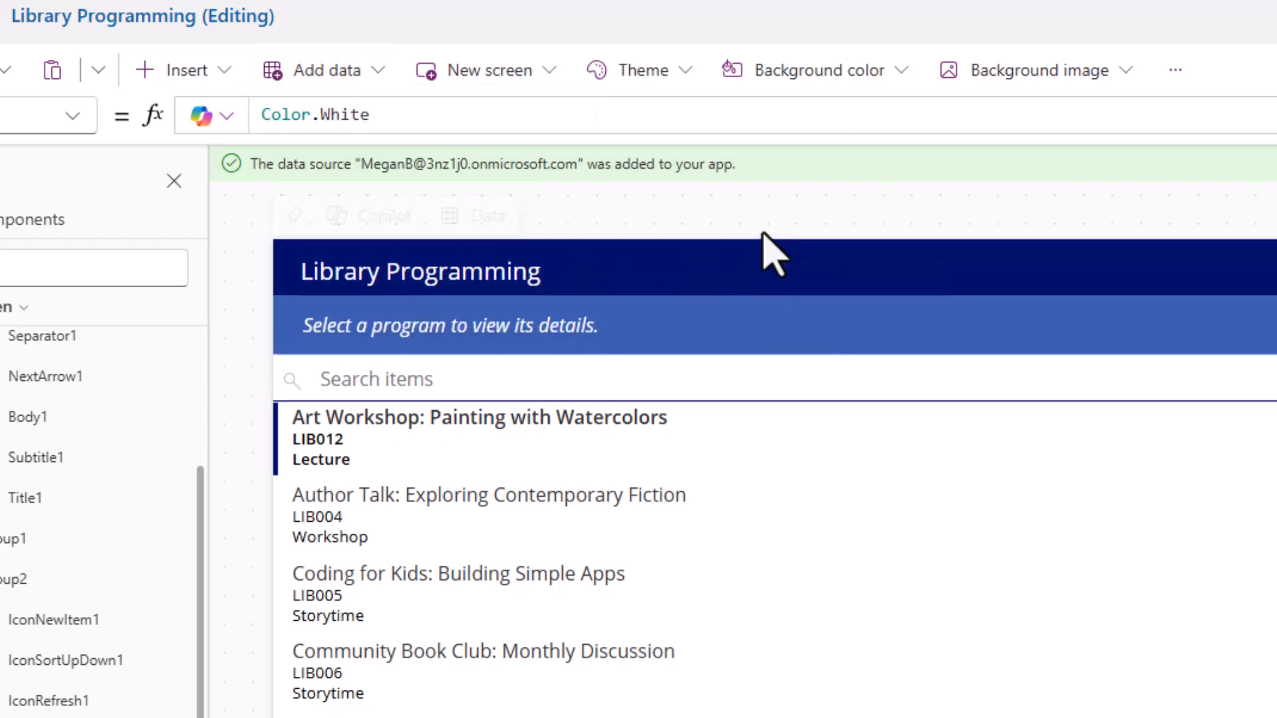
pyautogui.moveTo(668, 200)
pyautogui.write('ima')
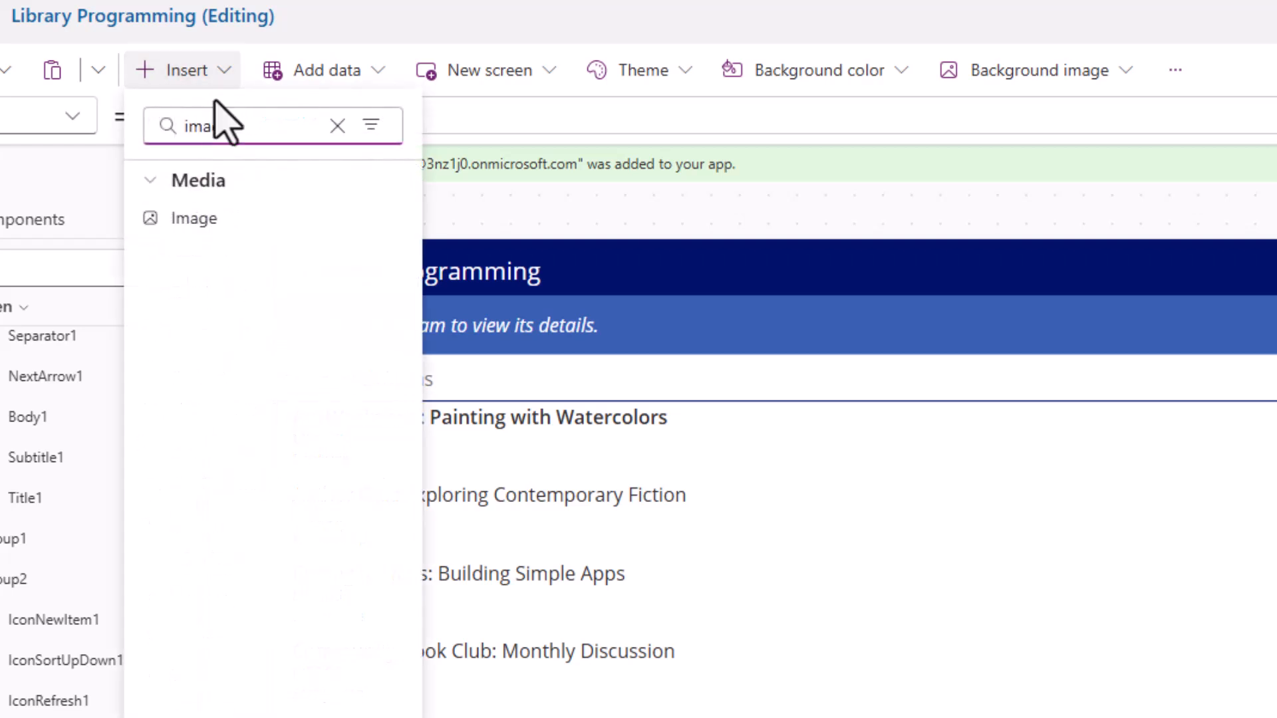
# Step: Insert an Image control (Image1) onto the browse screen from the Media group
pyautogui.click(194, 217)
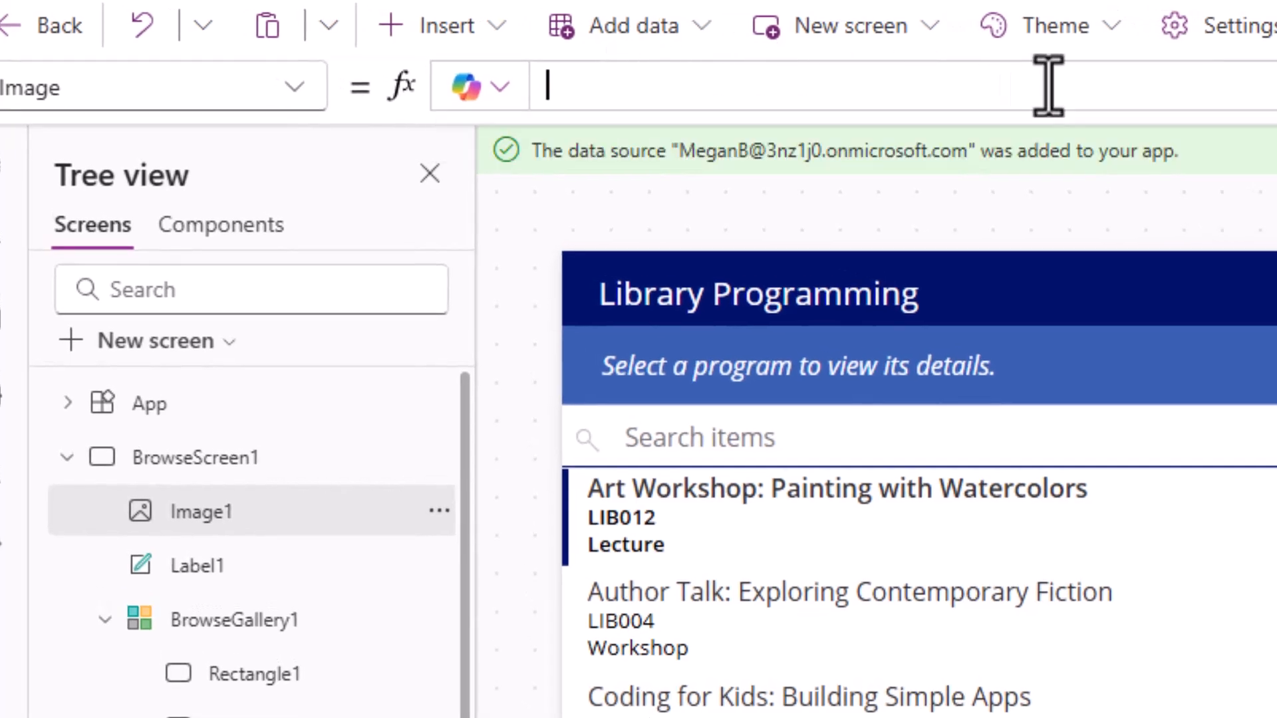
# Step: Set Image1's Image to Office365Users.UserPhotoV2(User().Email) using autocomplete suggestions
pyautogui.write('office')
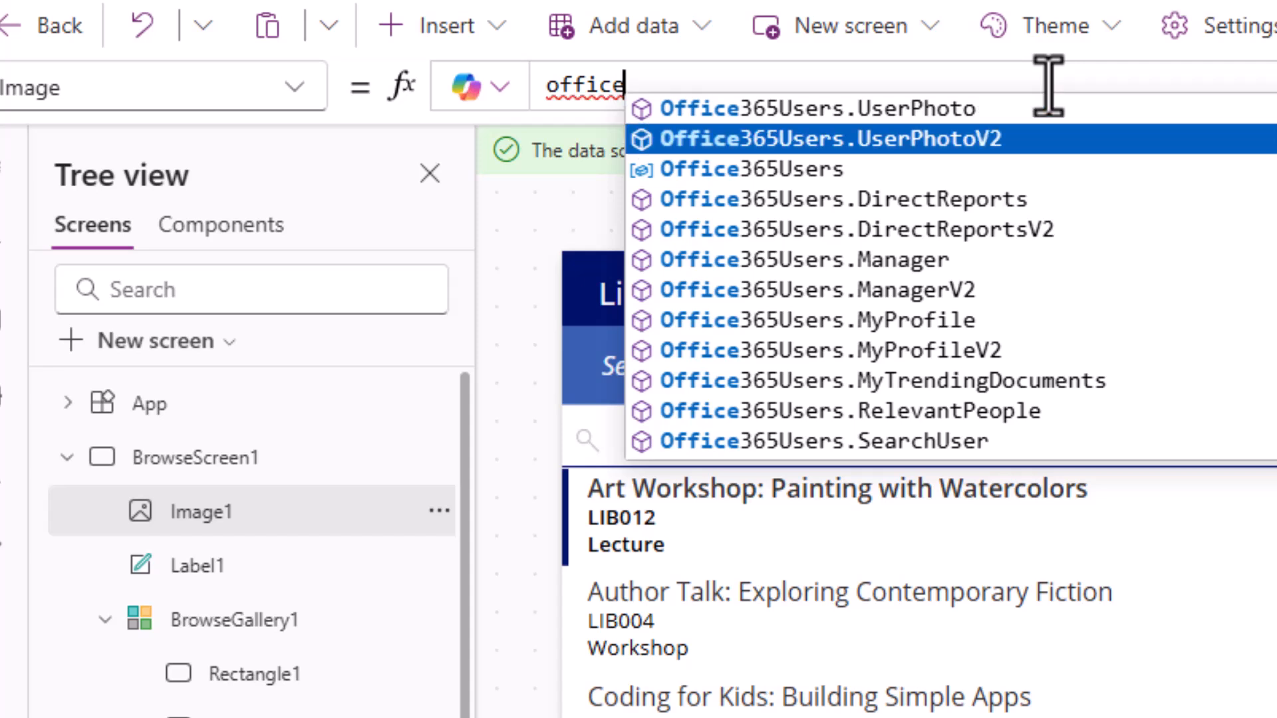
pyautogui.click(829, 139)
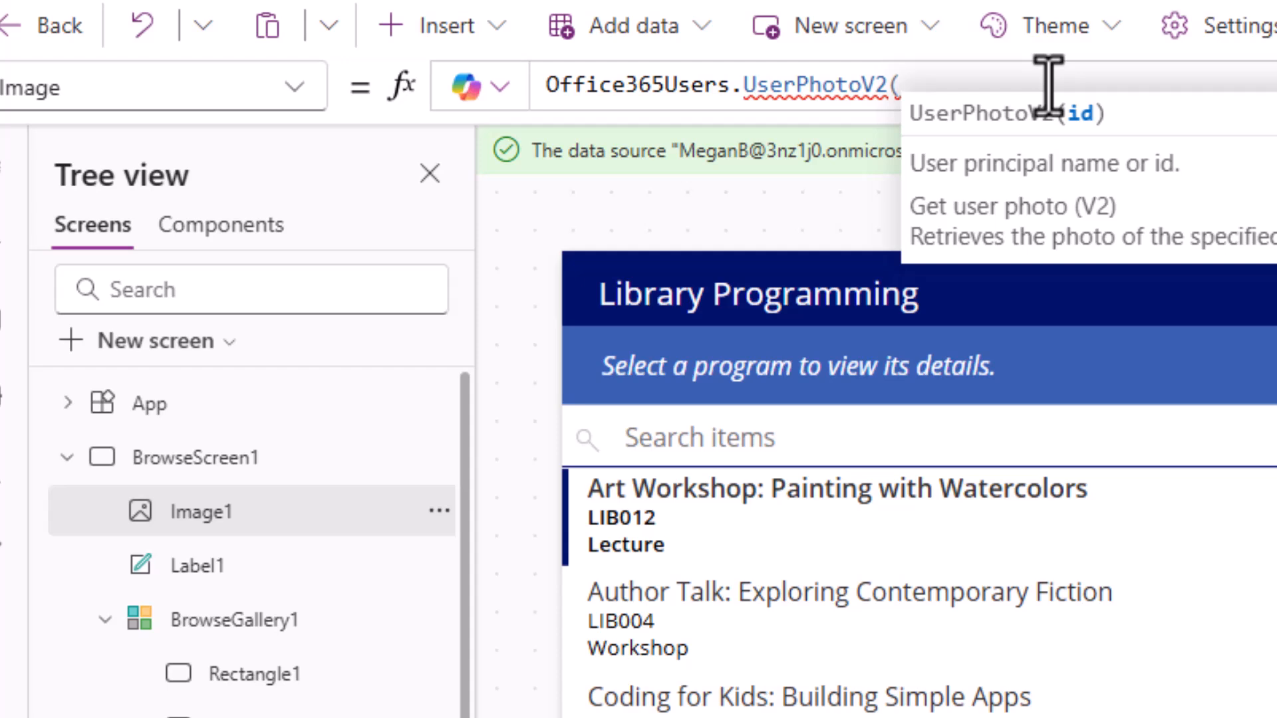
pyautogui.write('user().')
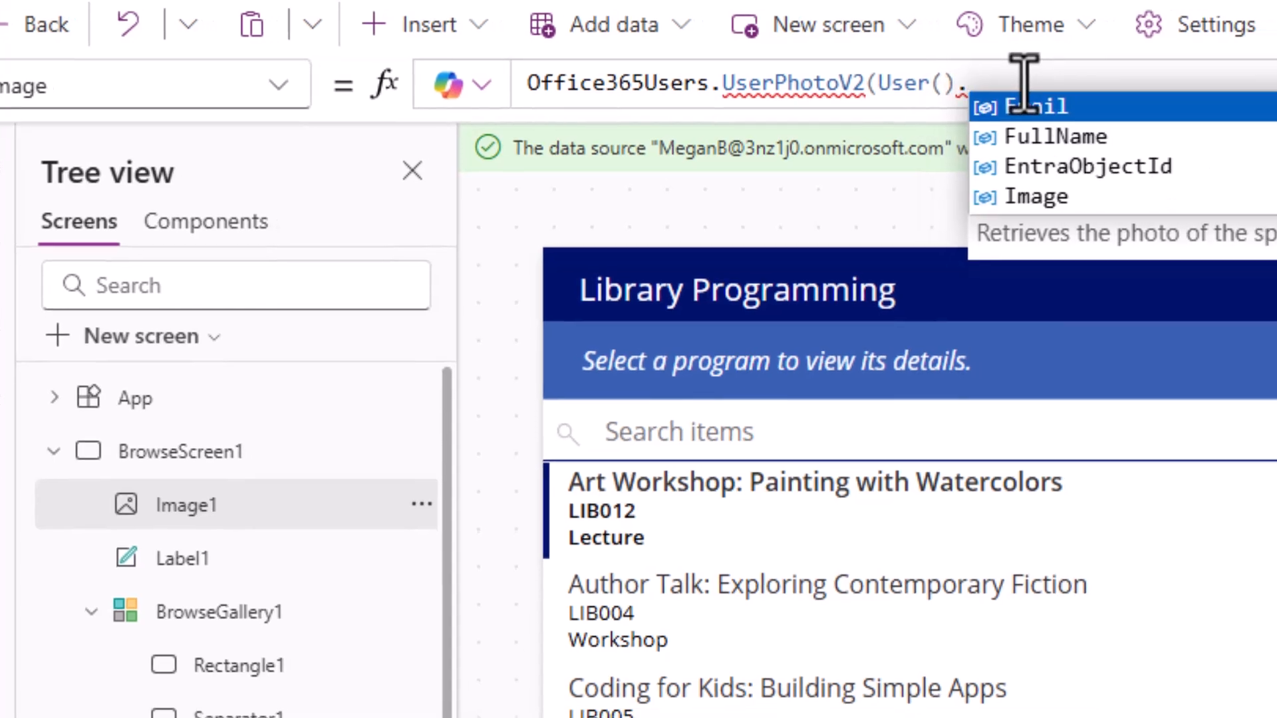
pyautogui.click(1043, 105)
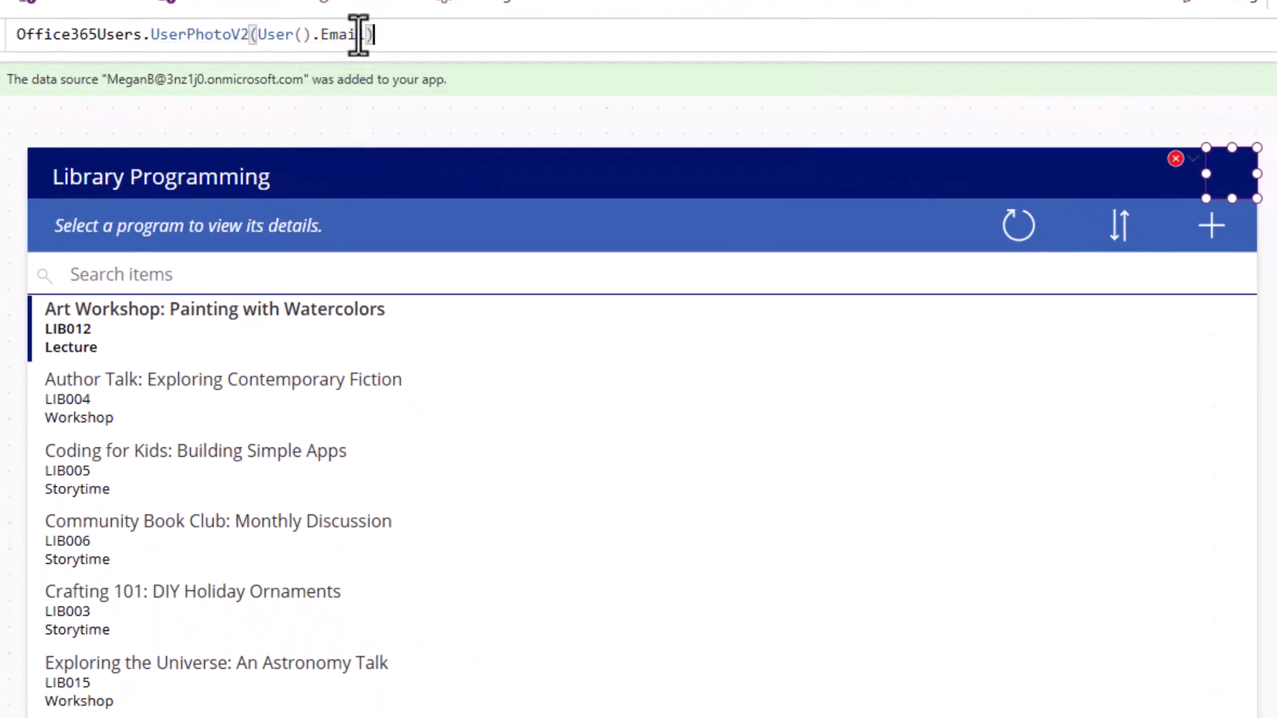
pyautogui.press('Enter')
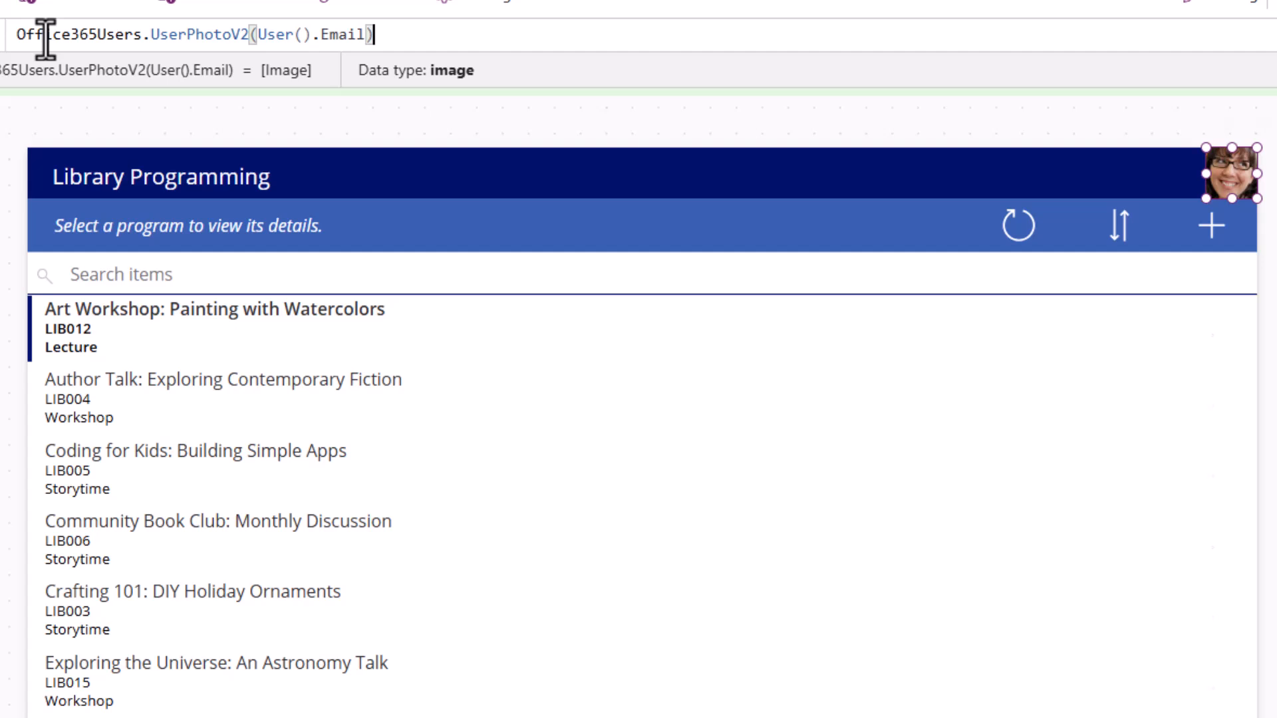
pyautogui.moveTo(437, 32)
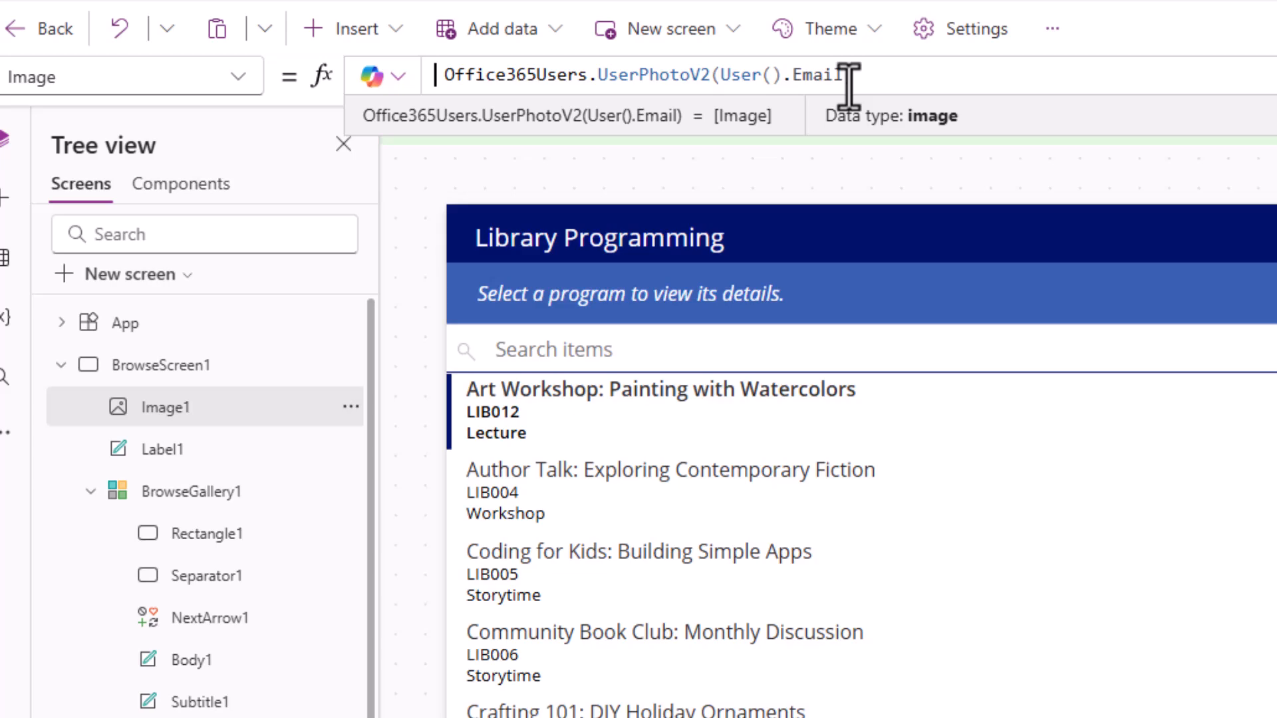
# Step: Wrap the formula in If(Office365Users.UserPhotoMetadata(User().Email).HasPhoto, Office365Users.UserPhotoV2(User().Email))
pyautogui.write('If(')
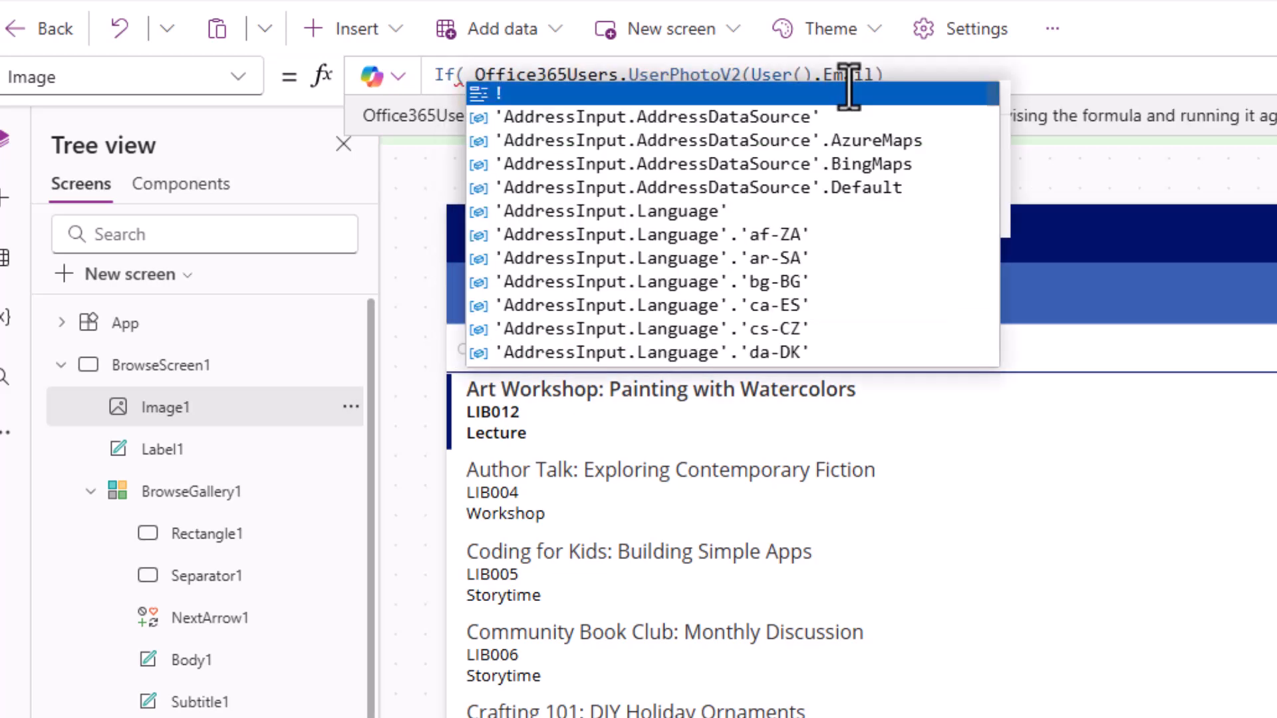
pyautogui.write('office365')
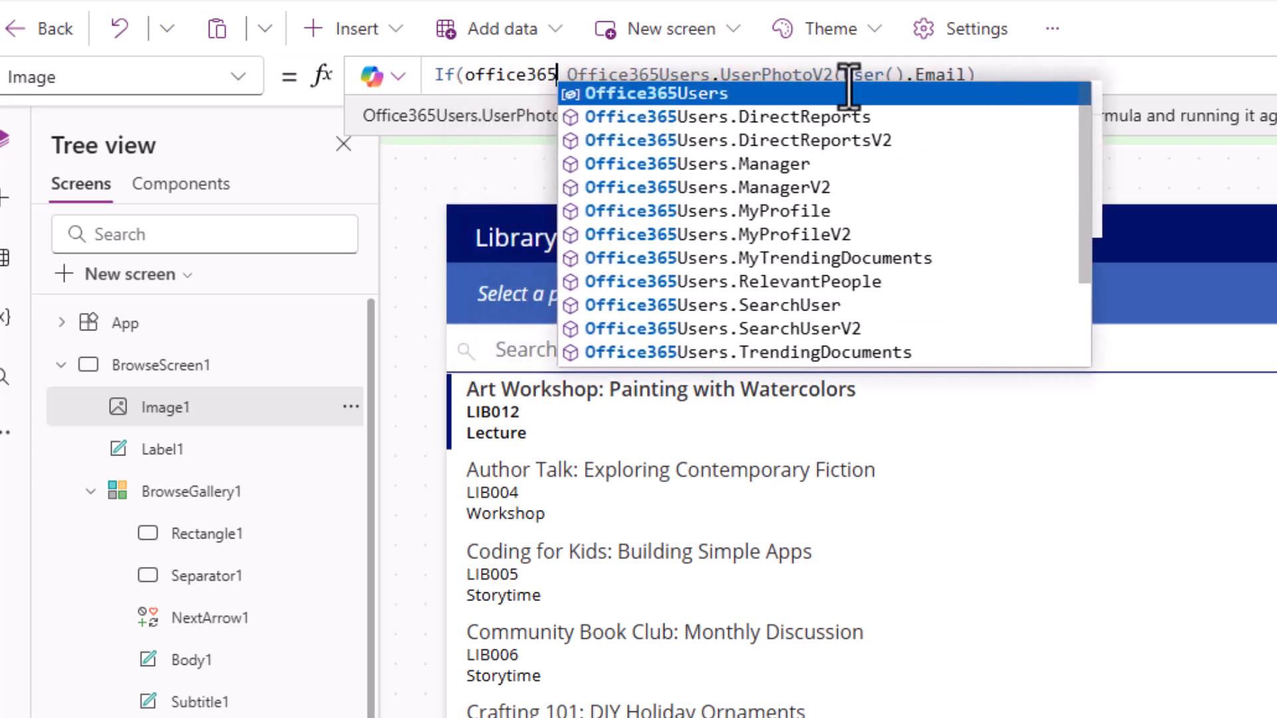
pyautogui.write('users.UserPhotoMetadata(')
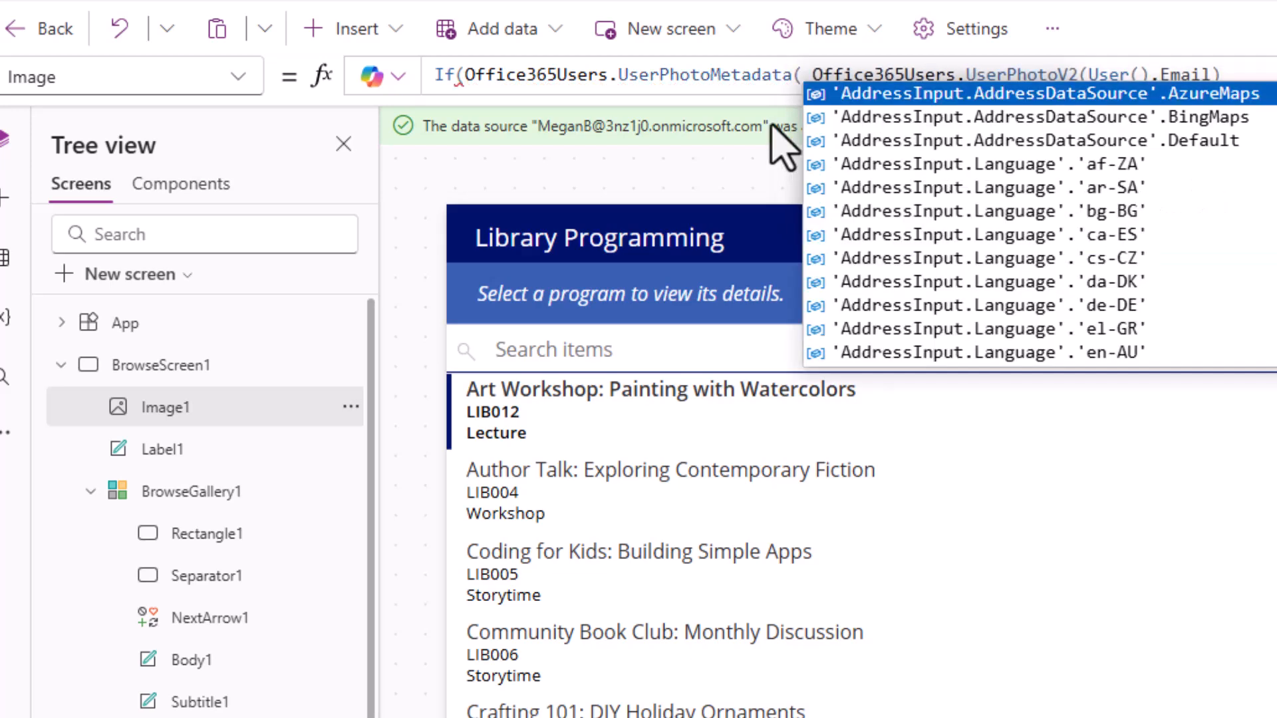
pyautogui.write('use')
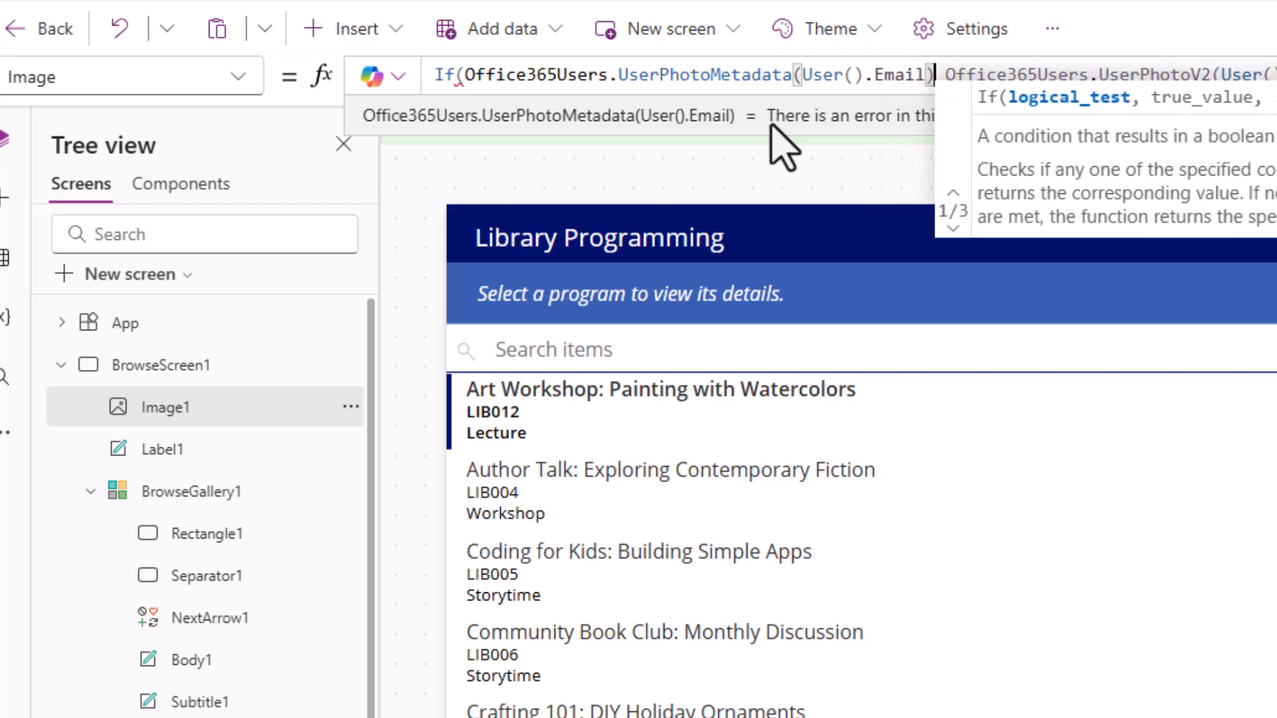
pyautogui.write('.')
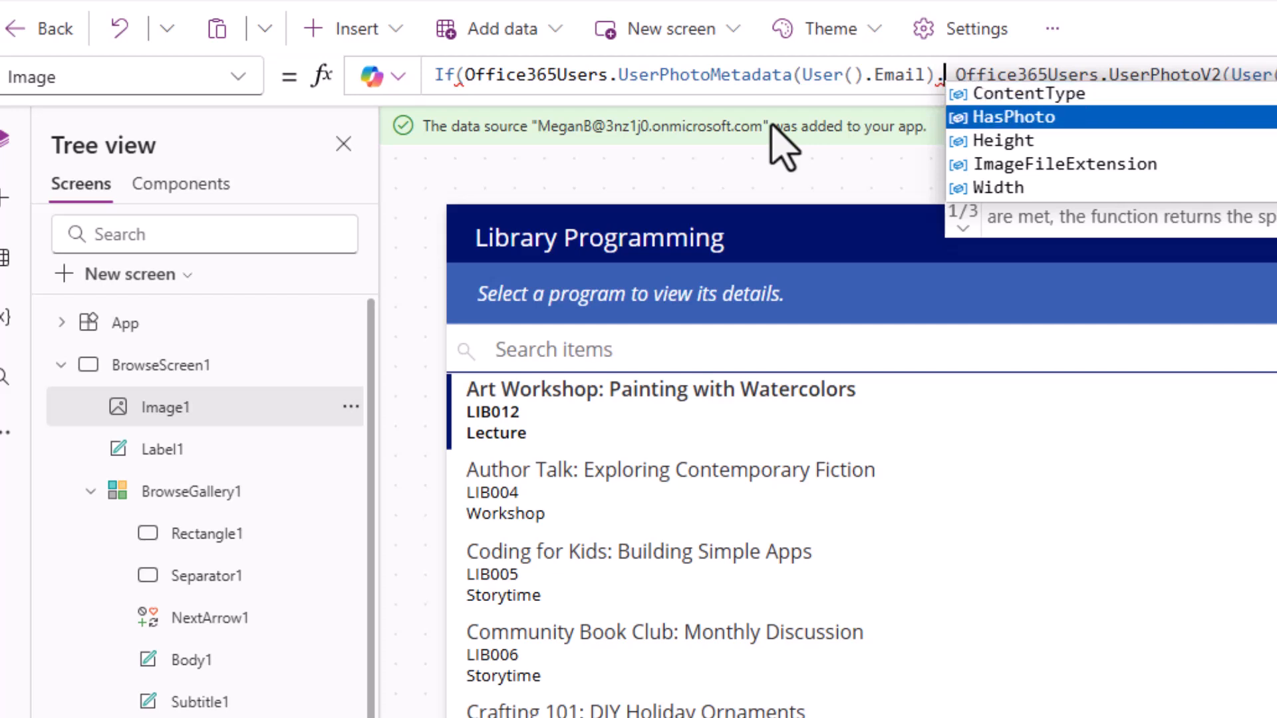
pyautogui.write(',')
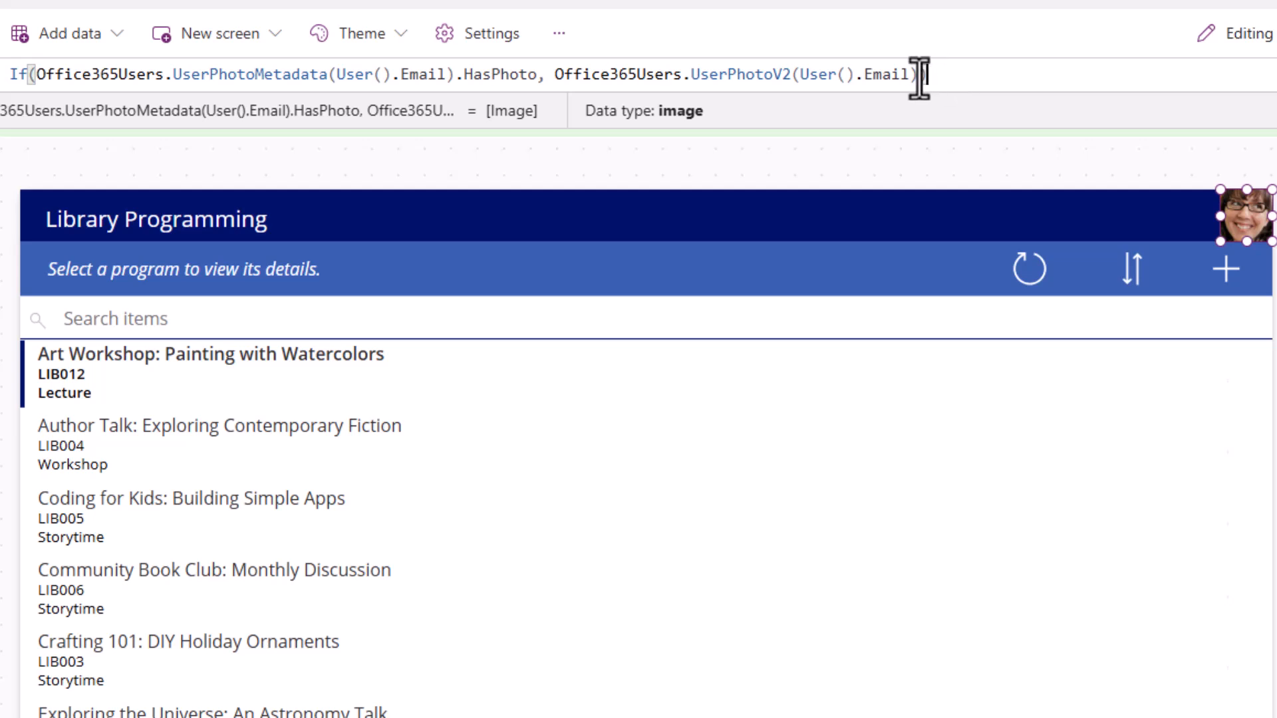
pyautogui.moveTo(915, 76)
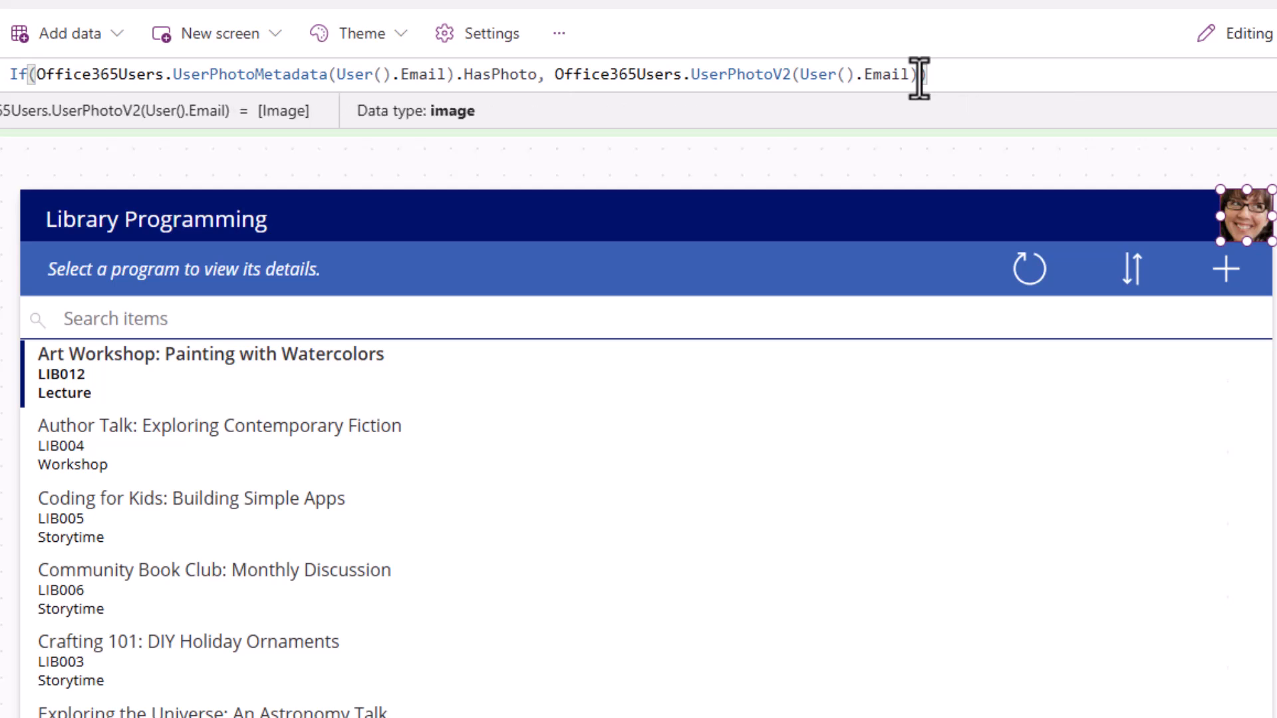
pyautogui.write('bi')
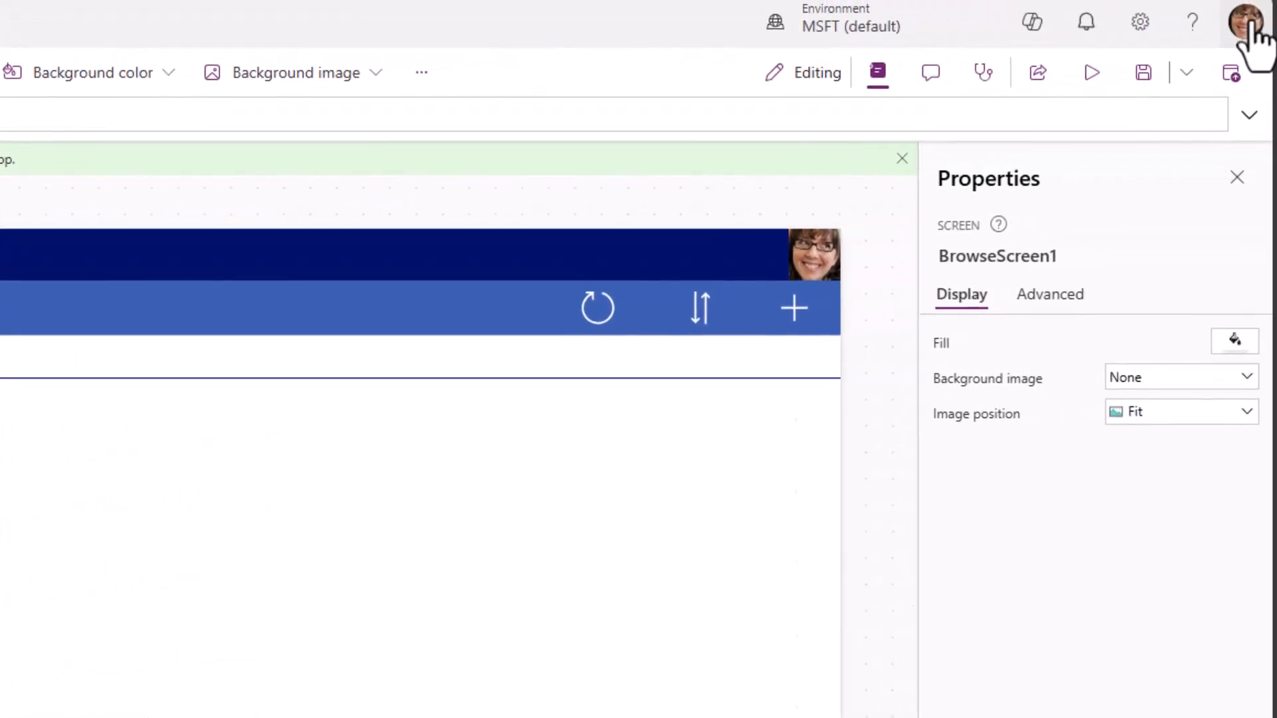
# Step: Set Image1's Border radius to 90 so the header photo appears round
pyautogui.click(814, 255)
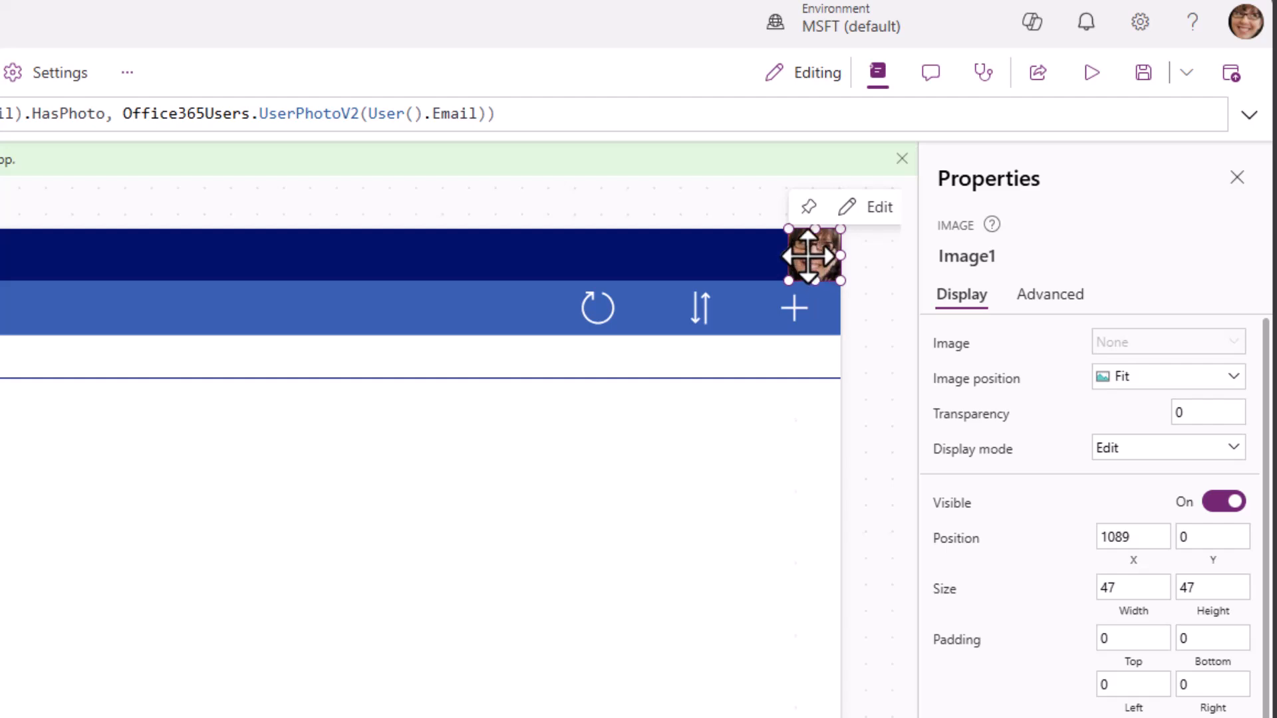
pyautogui.scroll(-3)
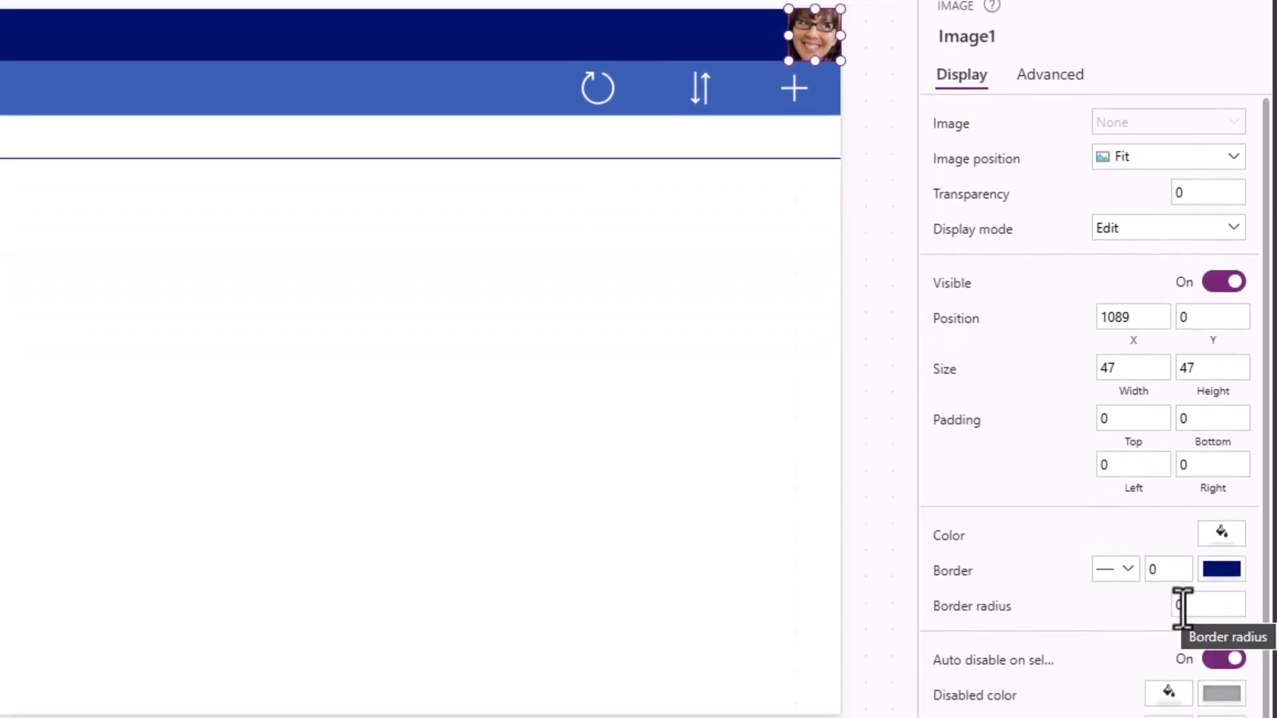
pyautogui.click(1209, 607)
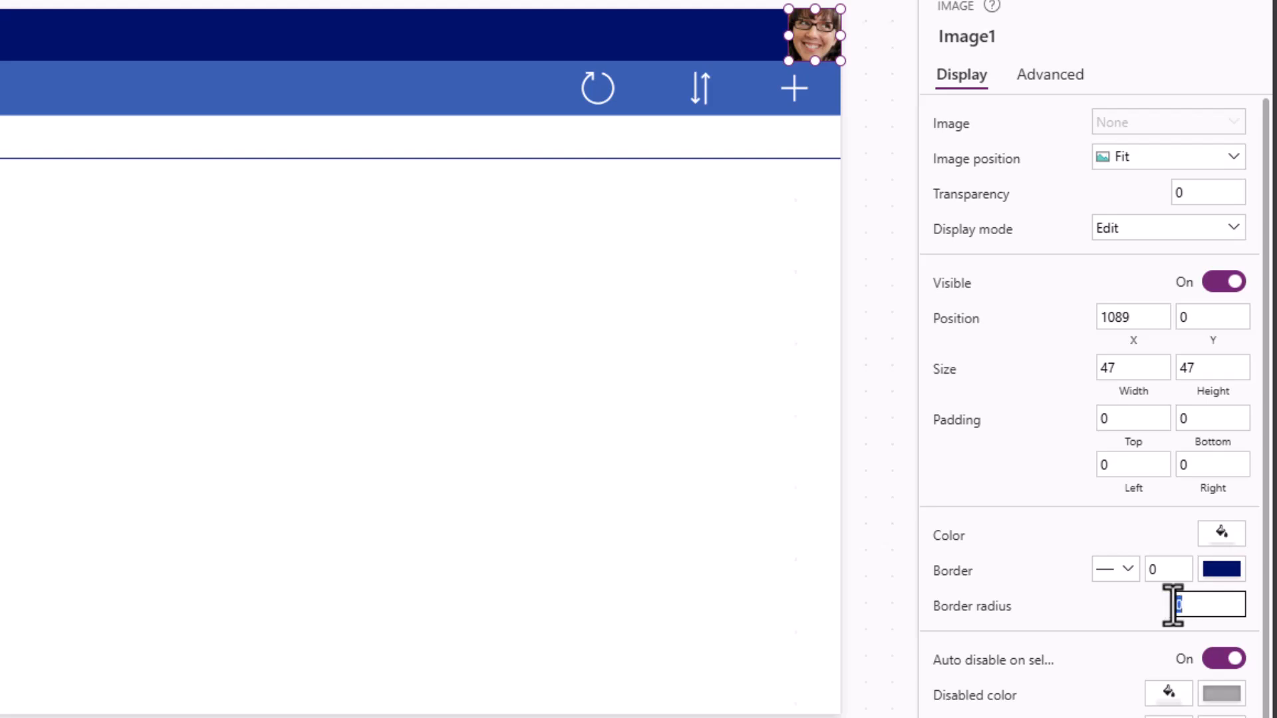
pyautogui.write('90')
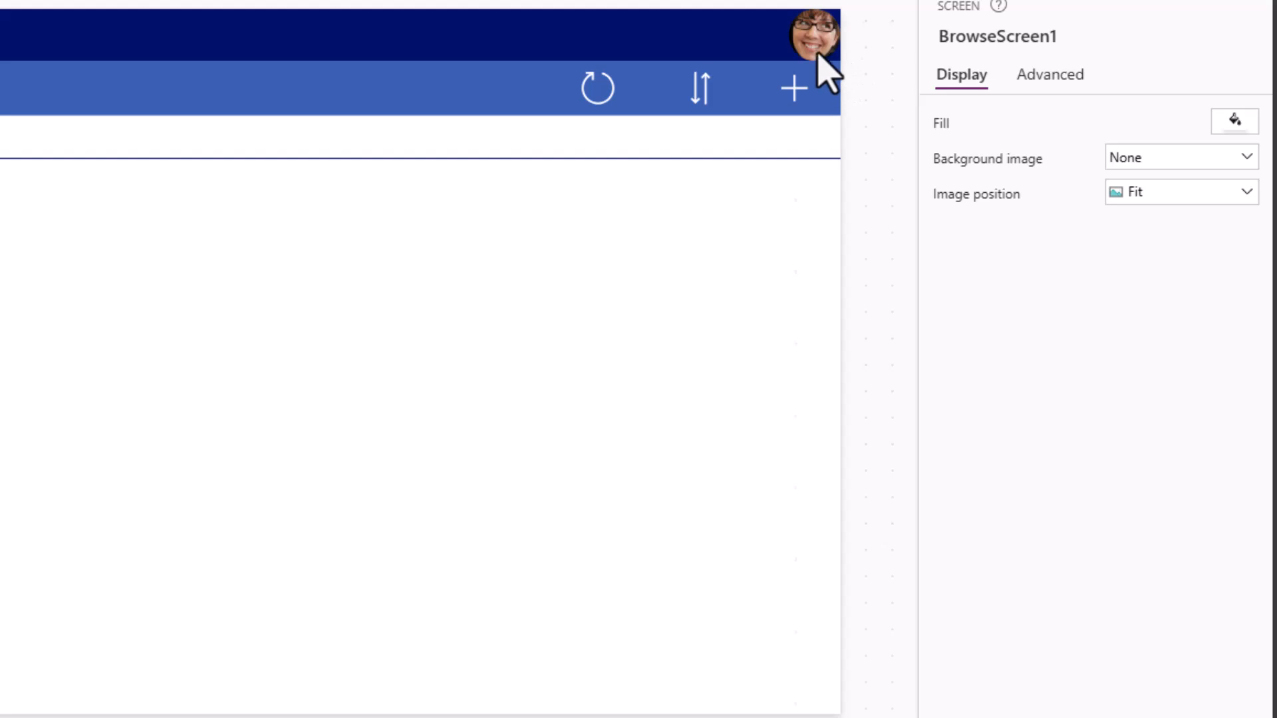
pyautogui.moveTo(829, 67)
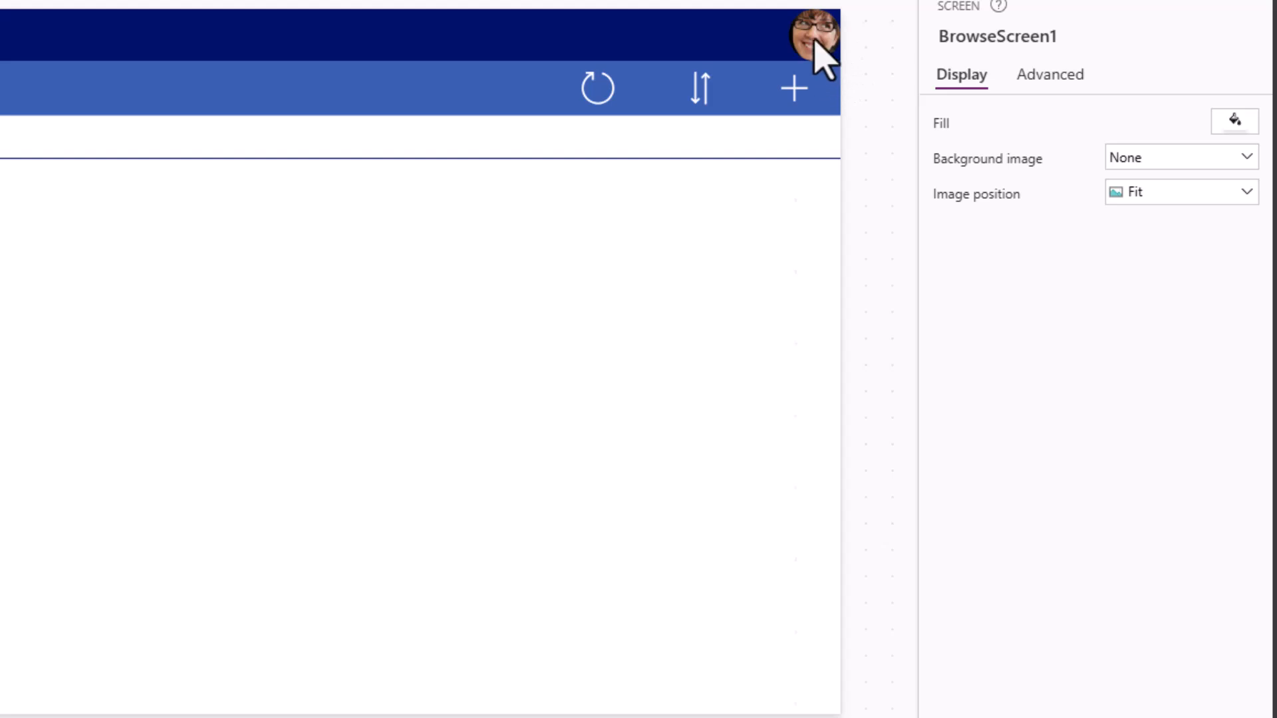